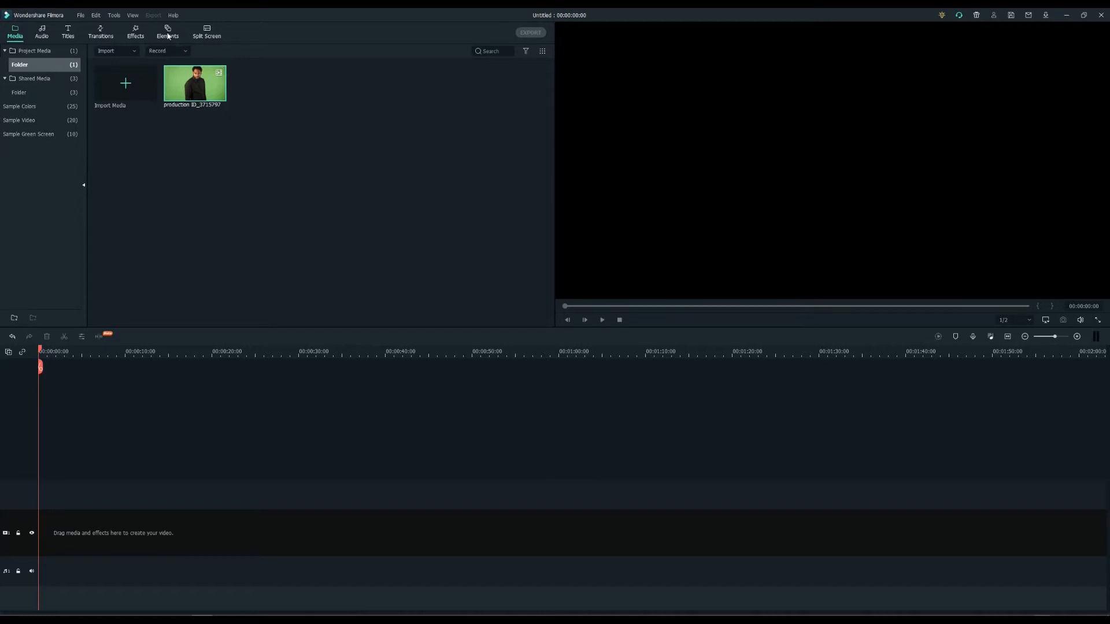
Step: Drag a News Broadcast Intro Pack background from Elements onto the first video track
left_click(168, 32)
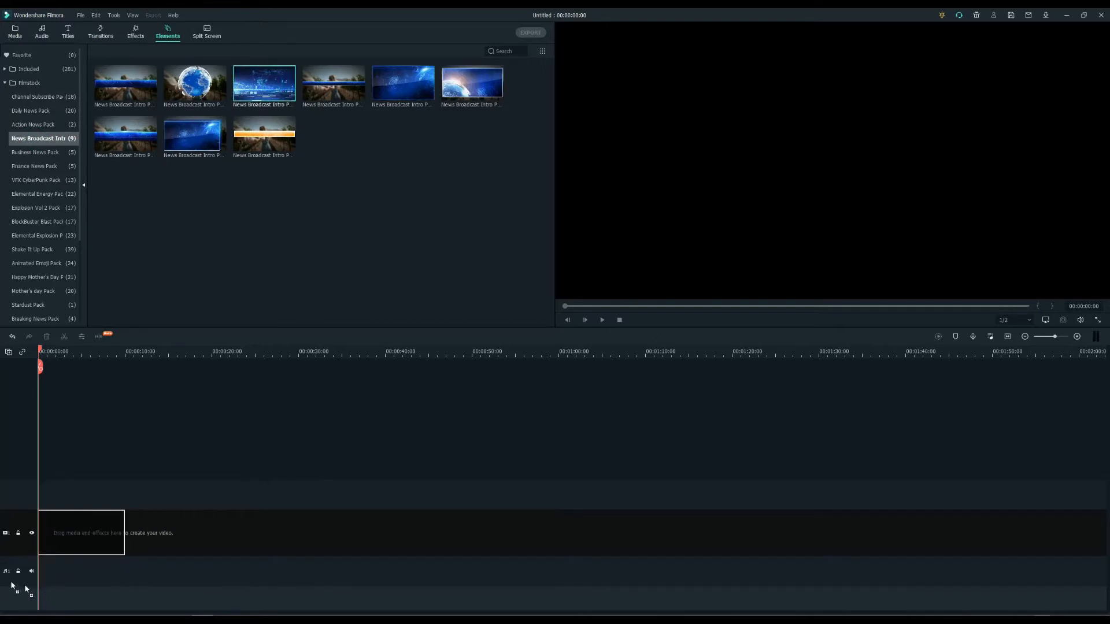
left_click_drag(263, 83, 81, 532)
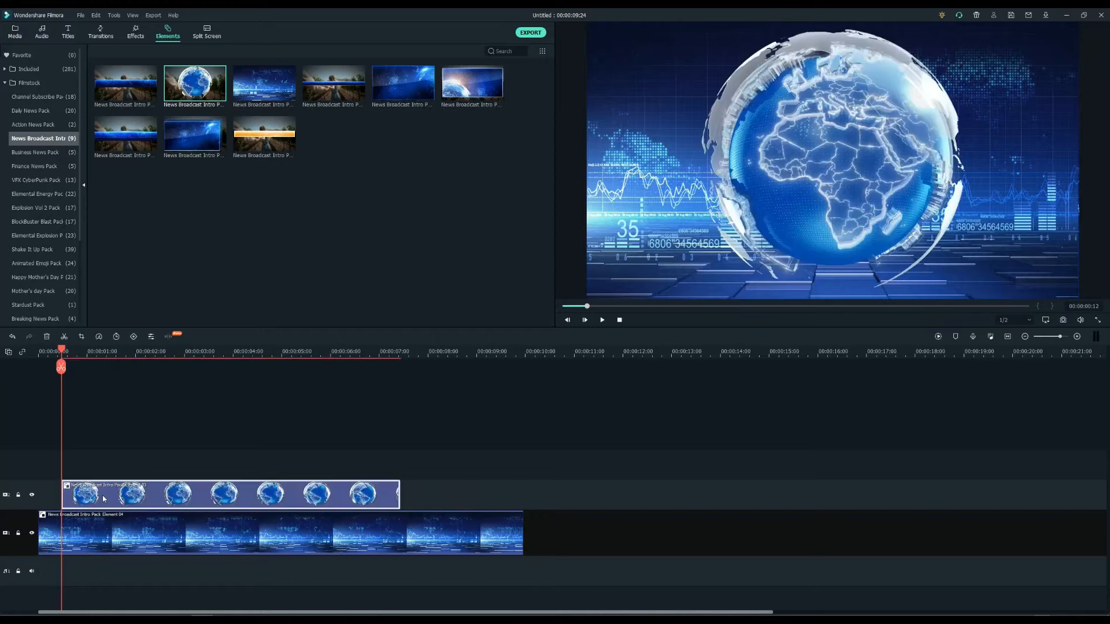
mouse_move(119, 496)
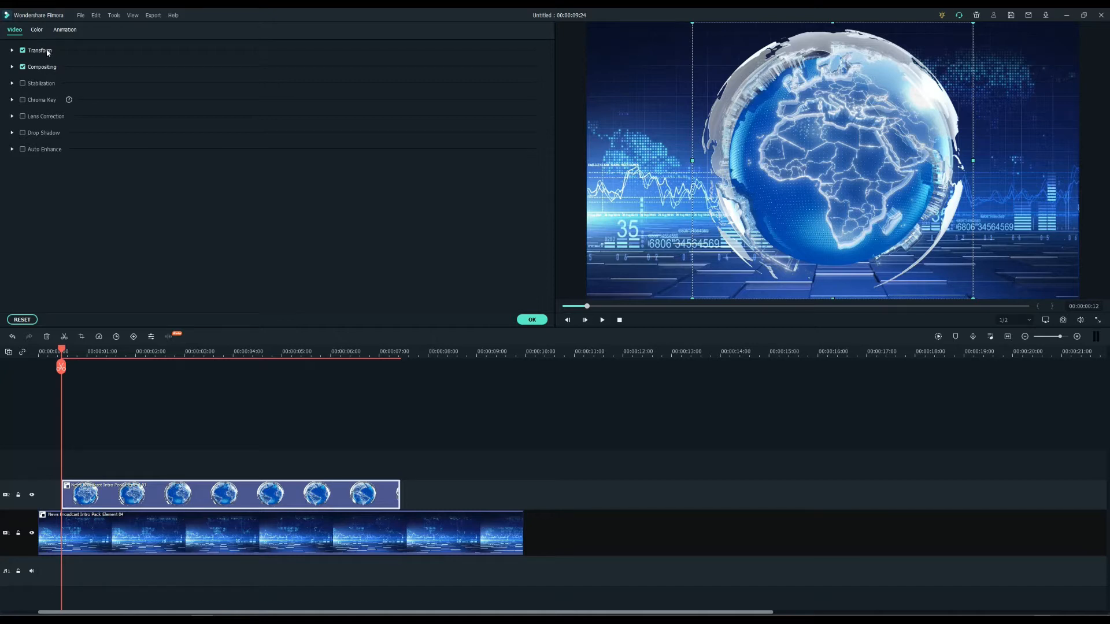
Step: Scale the globe to about 191%, set Position Y to -477.7 and blend it in Screen mode
left_click(12, 50)
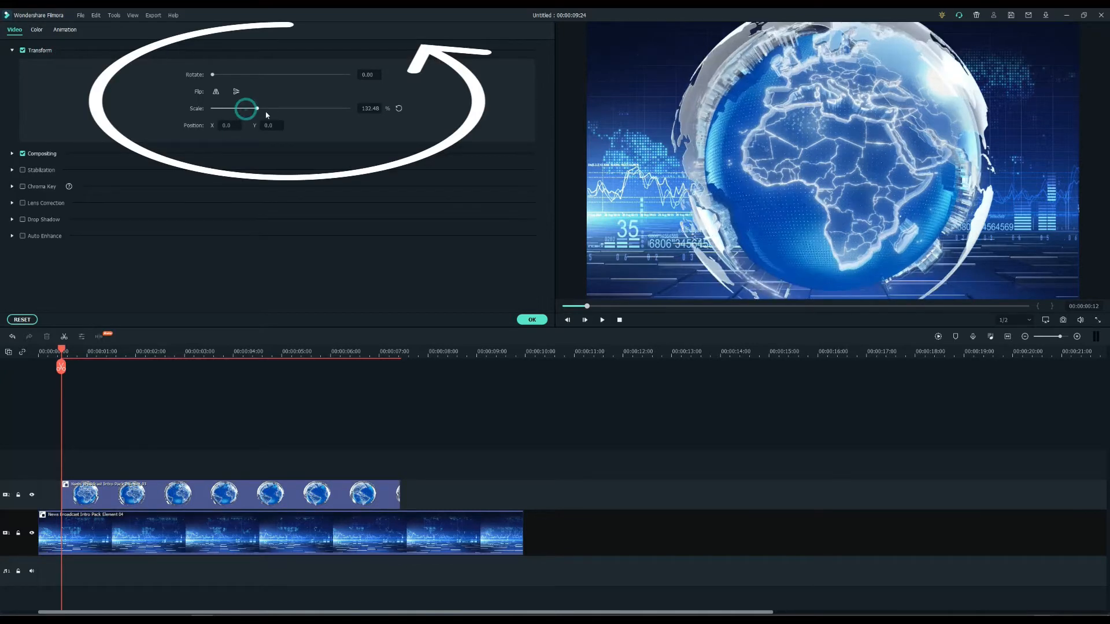
left_click_drag(245, 109, 276, 109)
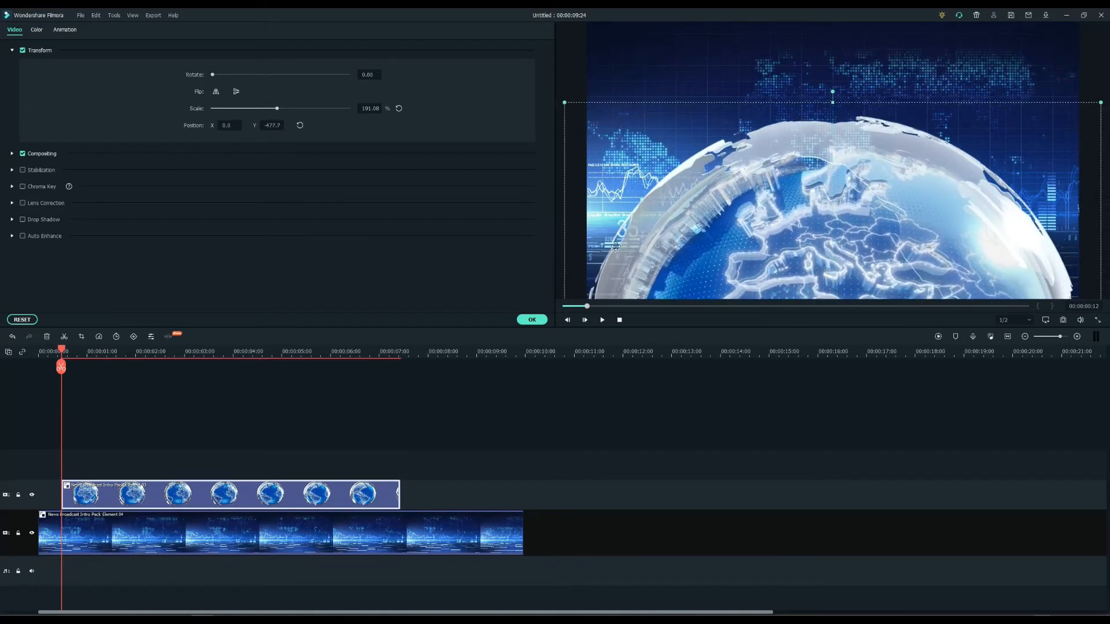
left_click(42, 154)
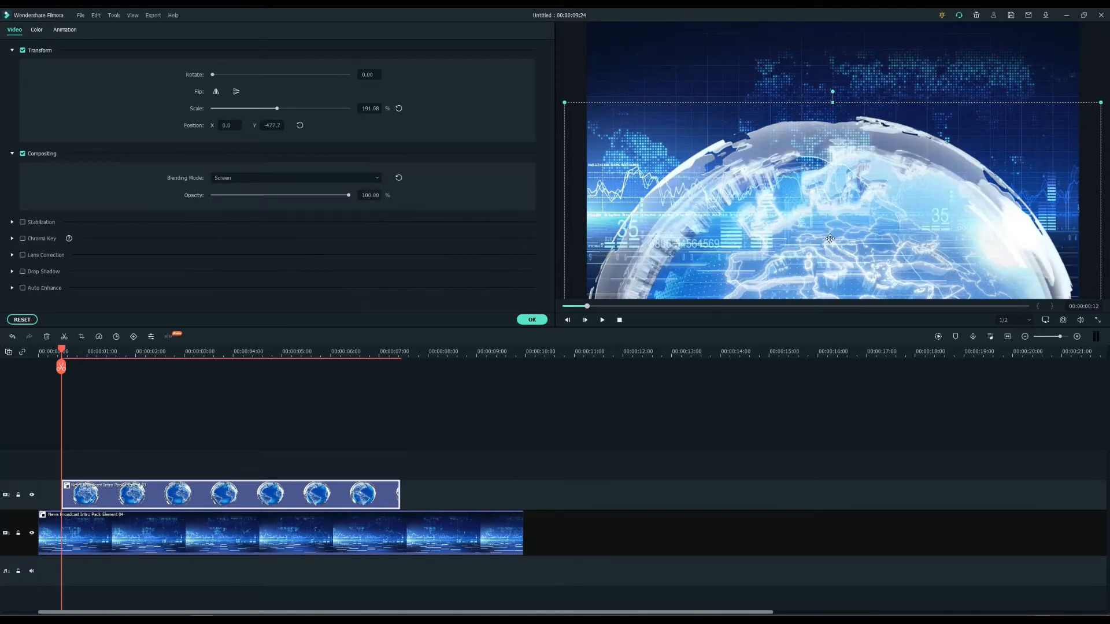
left_click(583, 320)
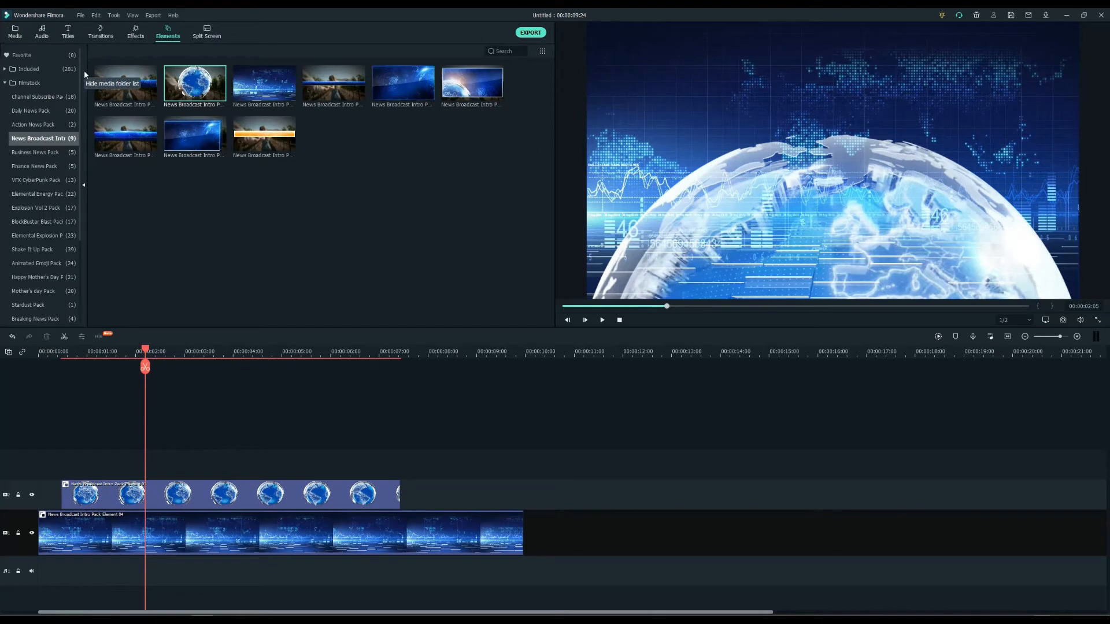
Step: Add a Lifestyle Col Whisk transition at the globe clip's start and preview from 0
left_click(99, 31)
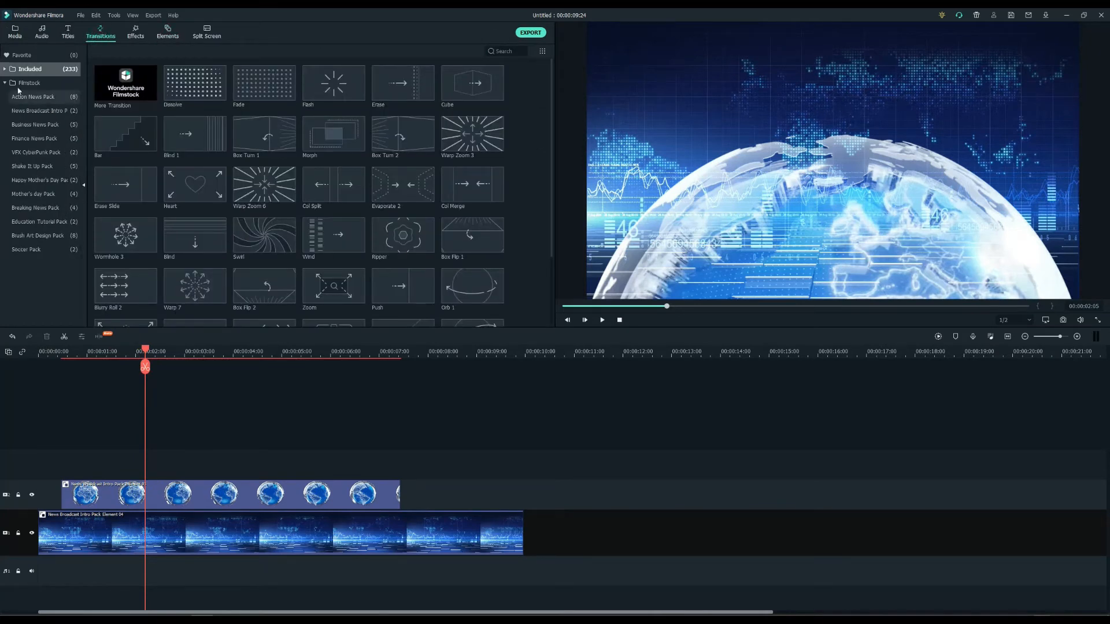
left_click(23, 152)
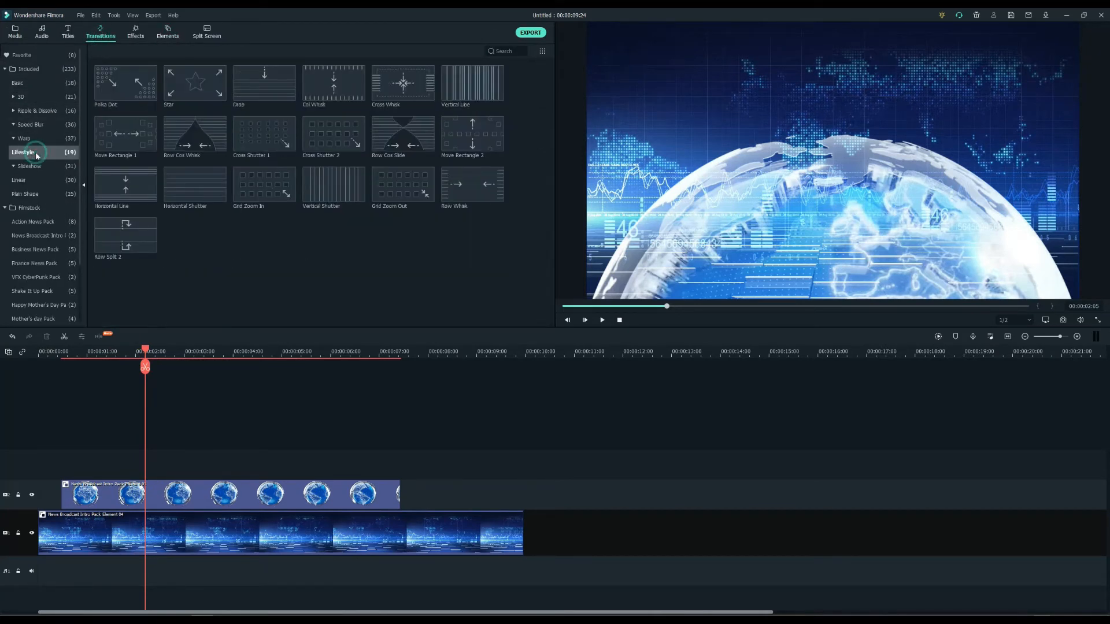
mouse_move(332, 83)
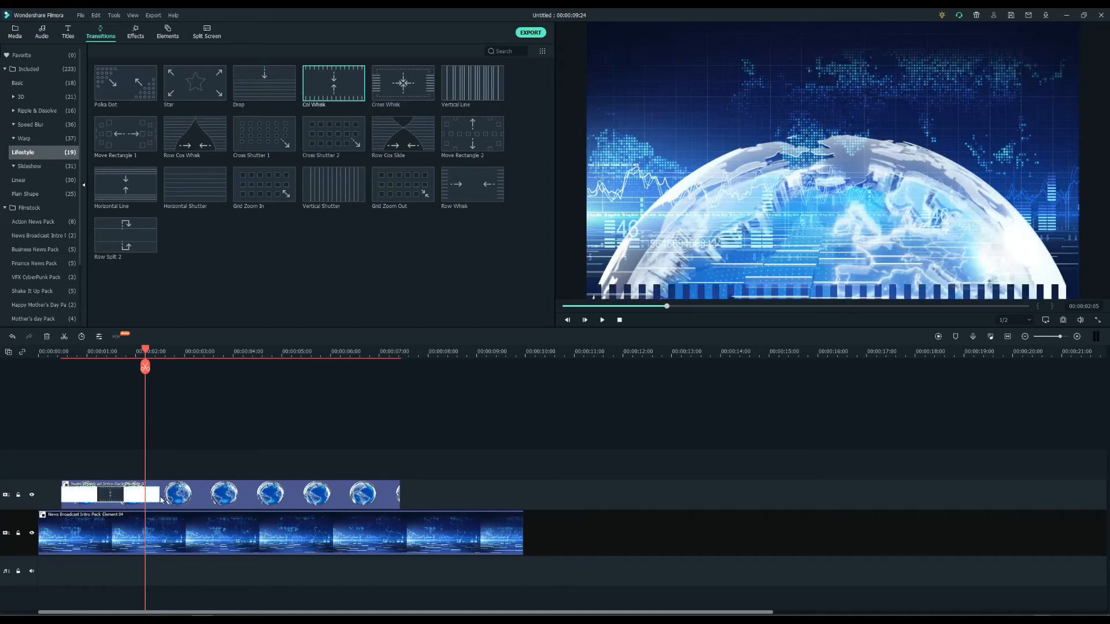
left_click(40, 353)
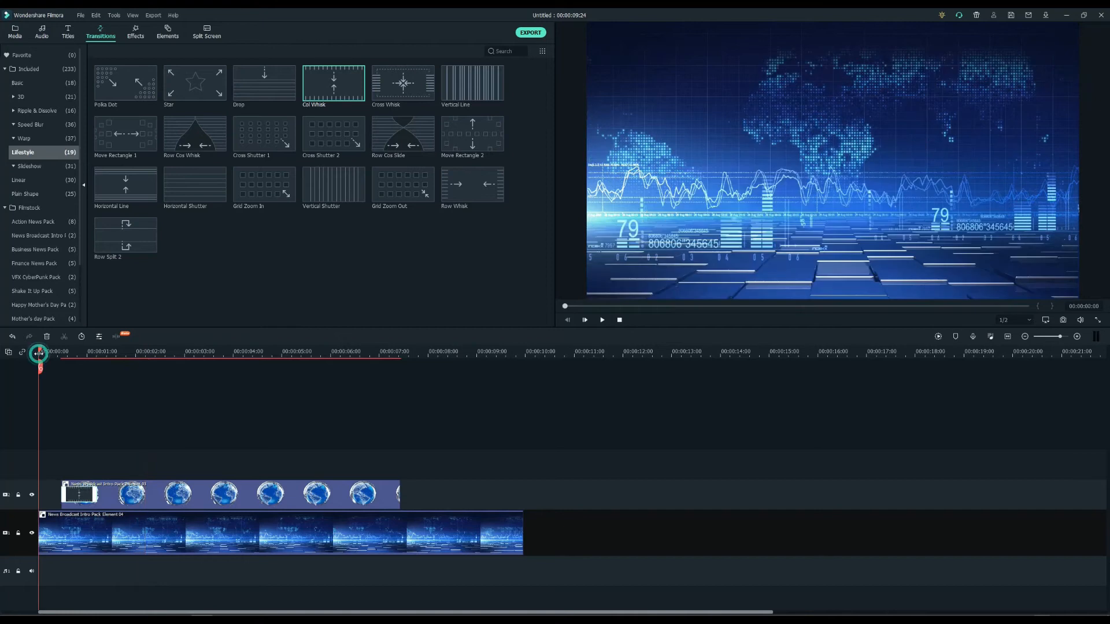
left_click(583, 320)
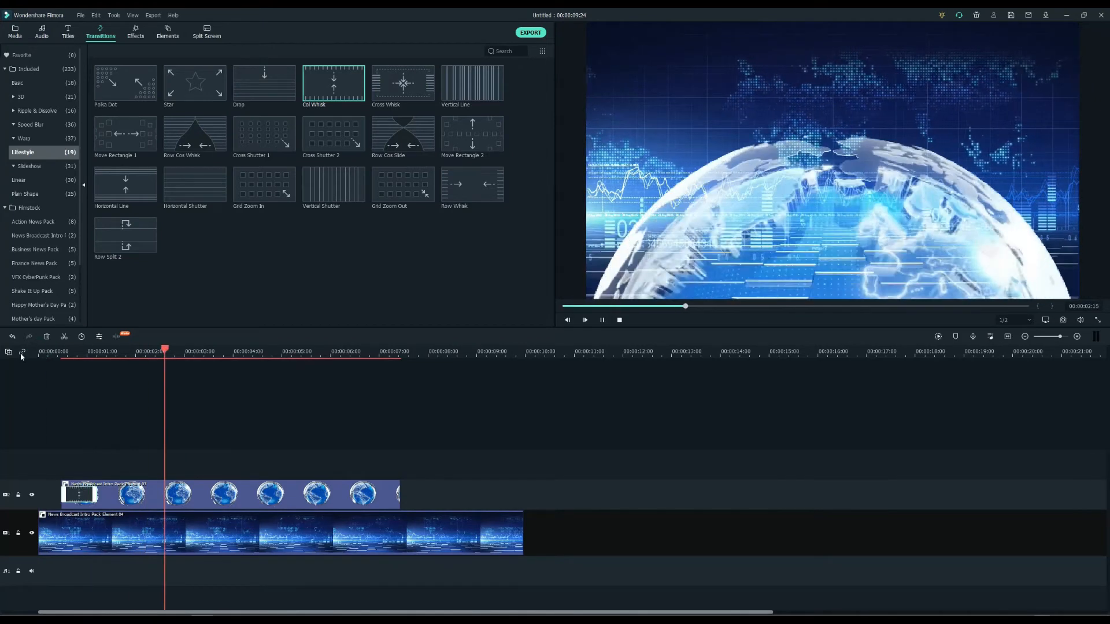
left_click(14, 32)
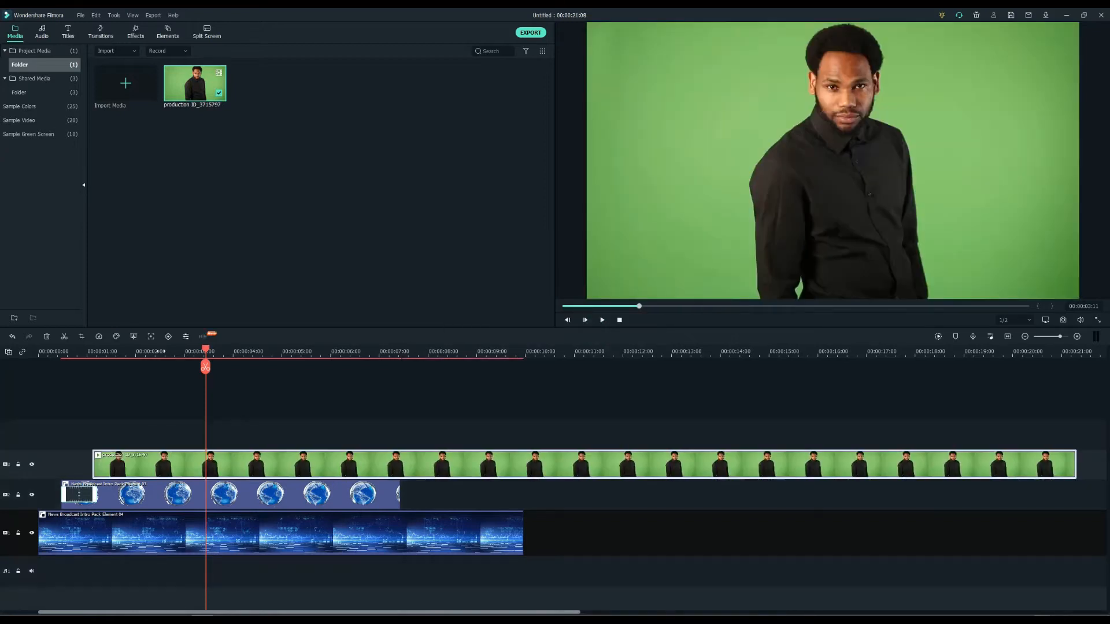
Step: Place the presenter clip above the globe and trim its end to 00:00:07:11
left_click(402, 351)
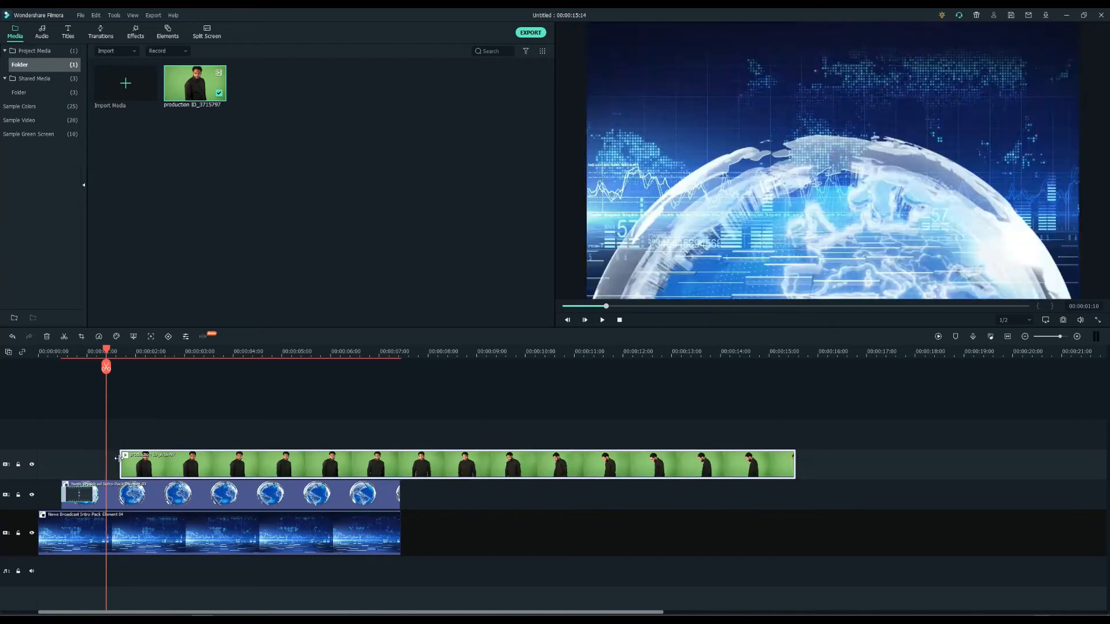
left_click_drag(106, 366, 102, 367)
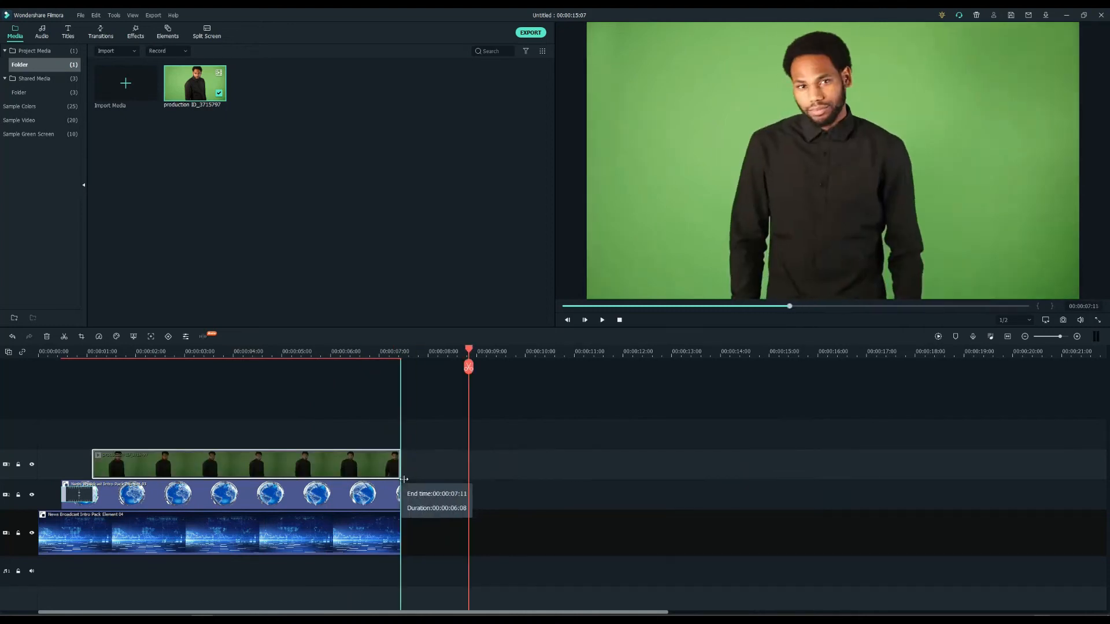
Step: Key out the presenter's green background with Chroma Key and fine-tune its Offset
right_click(247, 464)
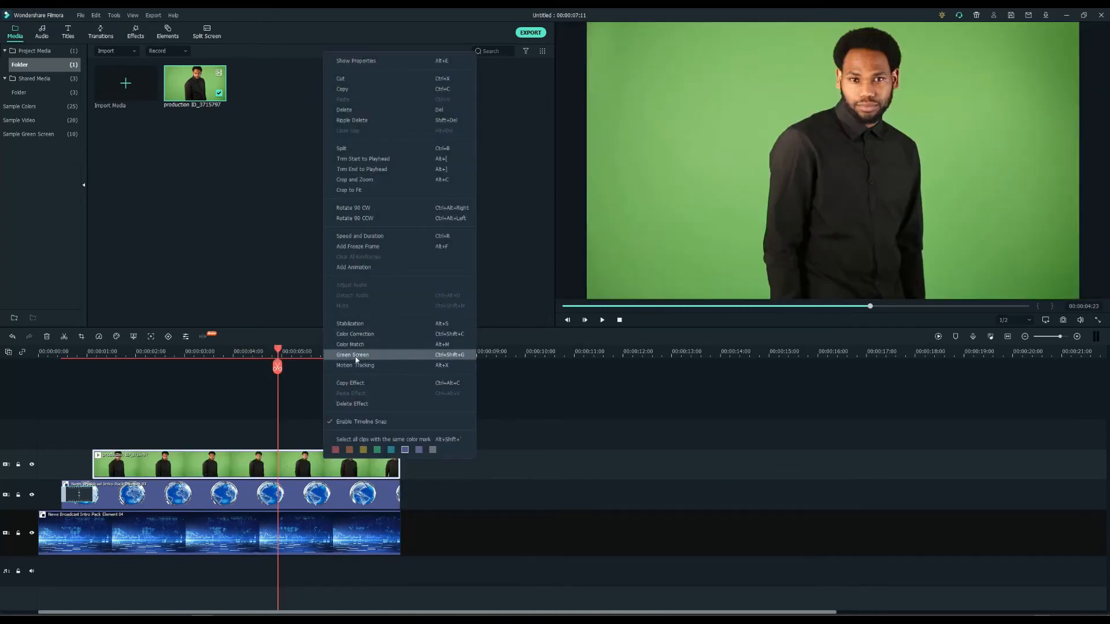
left_click(351, 355)
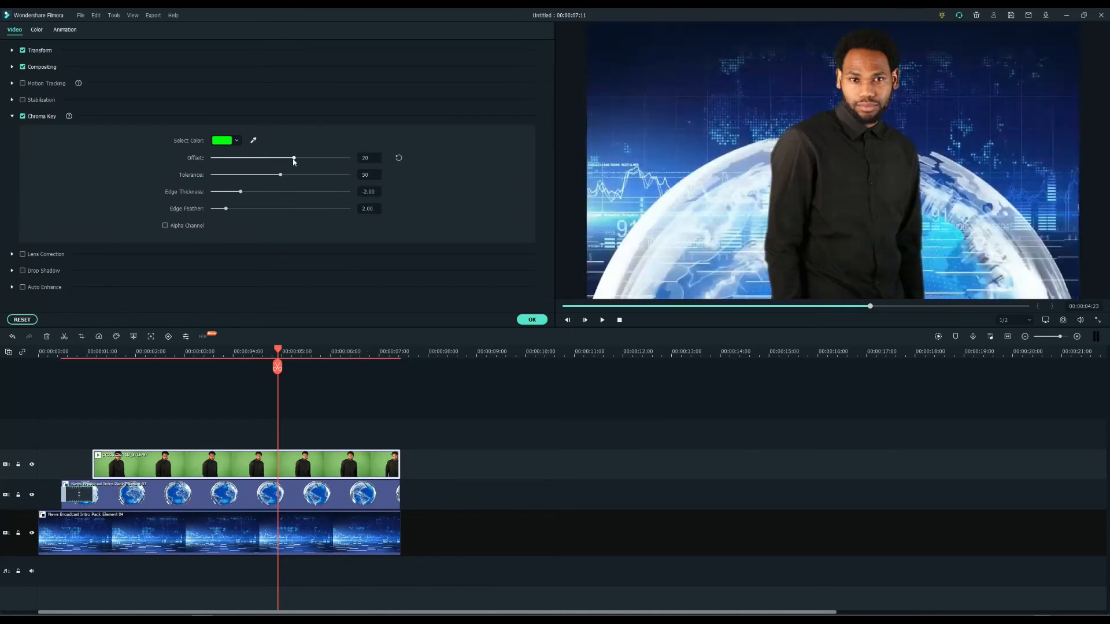
left_click_drag(294, 159, 297, 158)
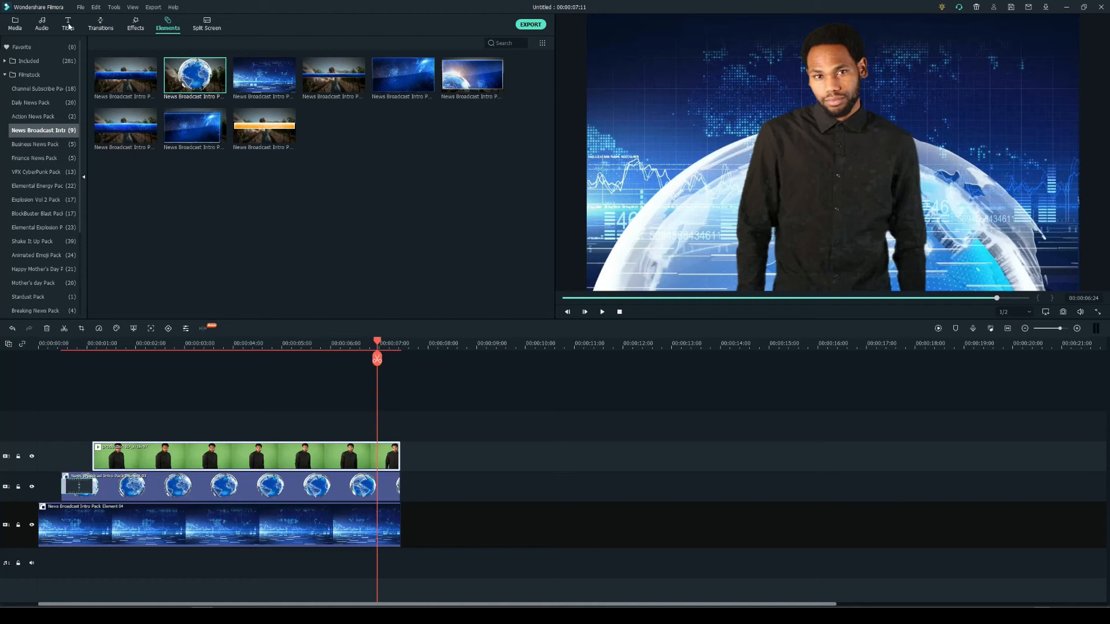
Step: Add the News Set Action News title from the Action News Pack onto the top track
left_click(68, 23)
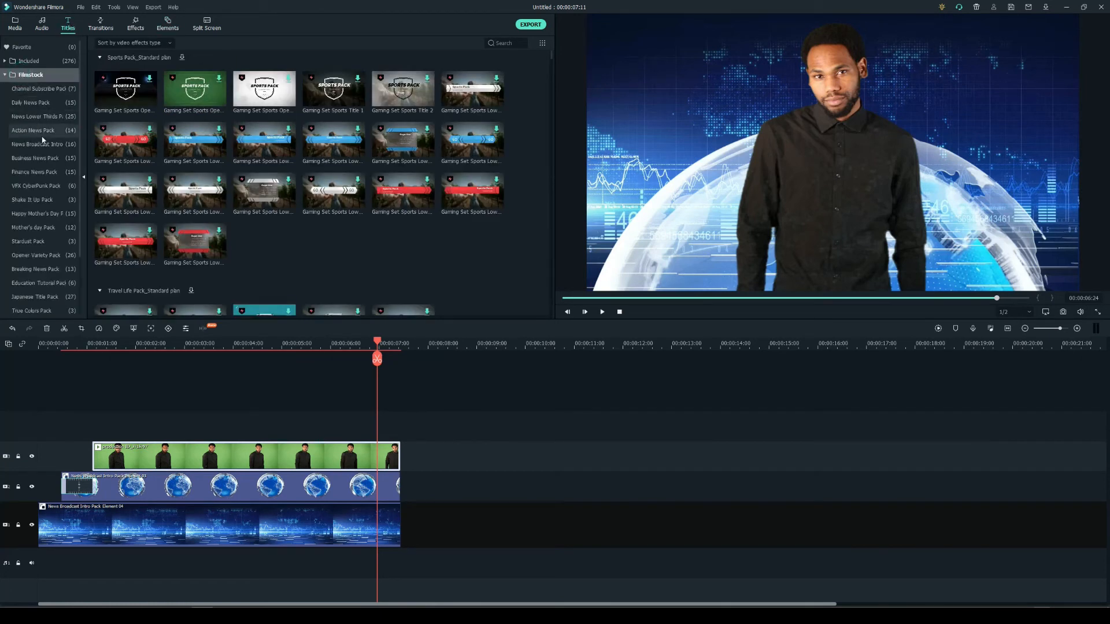
left_click(32, 131)
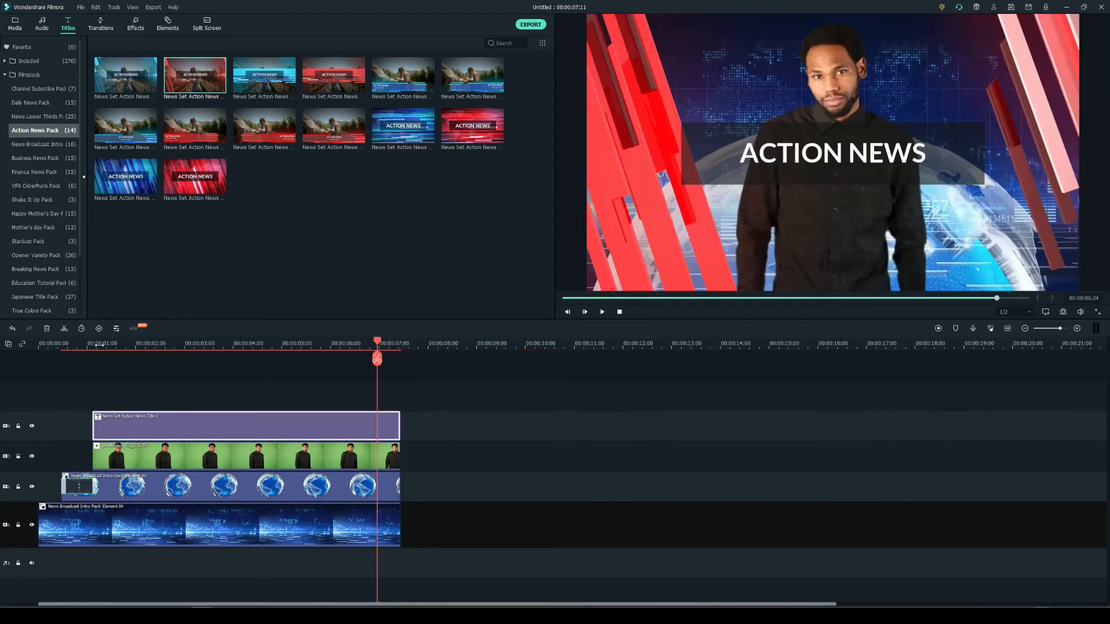
left_click(585, 311)
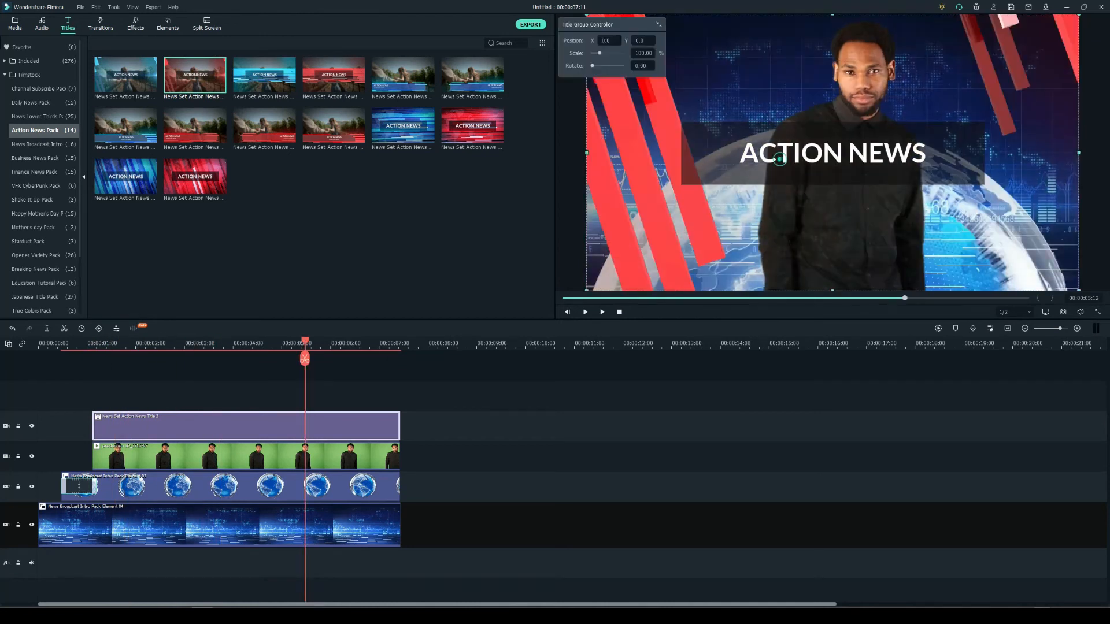
Step: Replace the title text with 'Filmora Academy Creator' and the tagline 'Idea As Far As The Eye Can See'
double_click(831, 152)
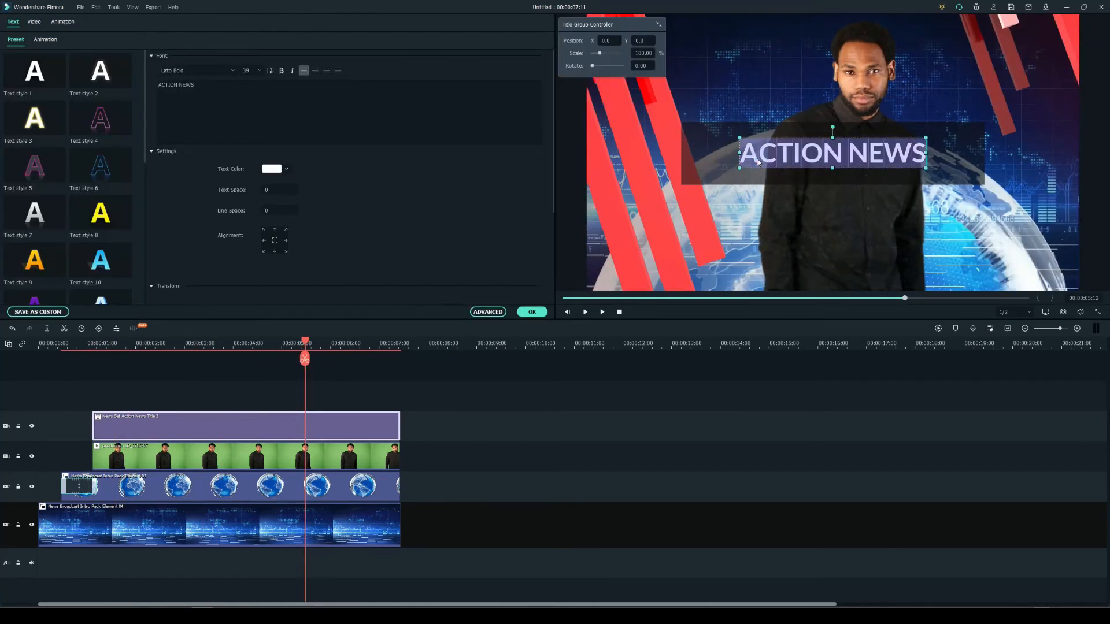
type("Filmora Academy C")
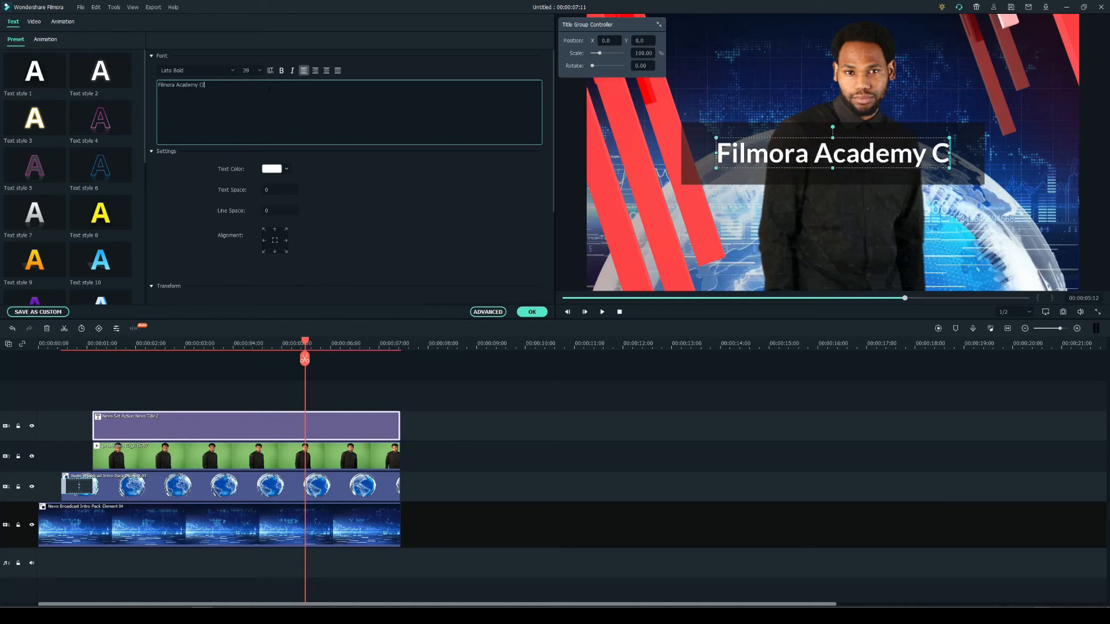
type("reator")
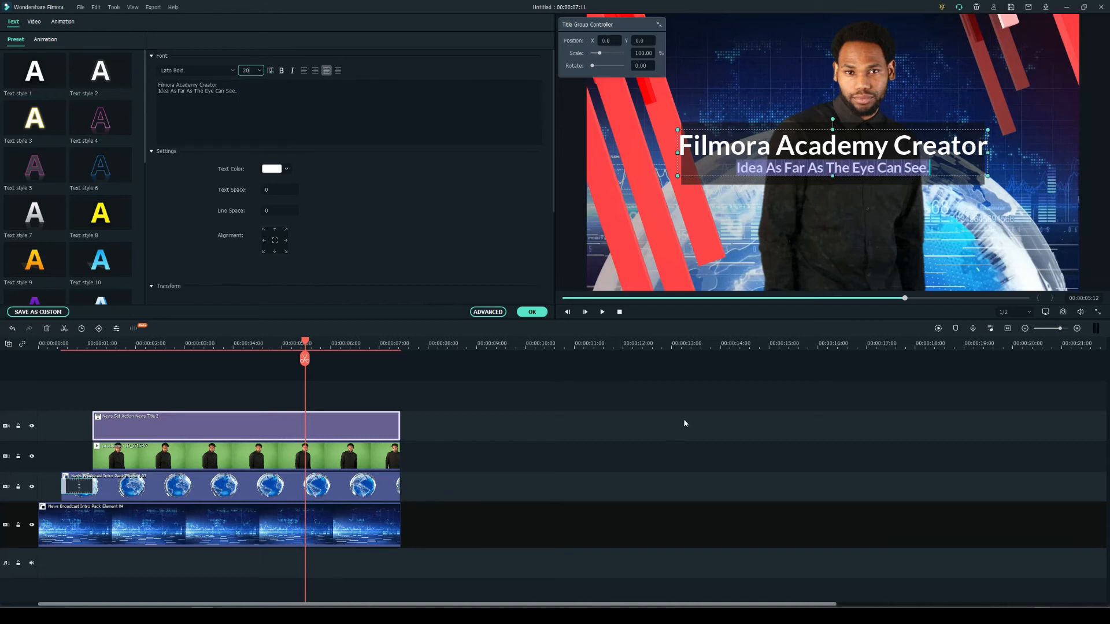
left_click(33, 21)
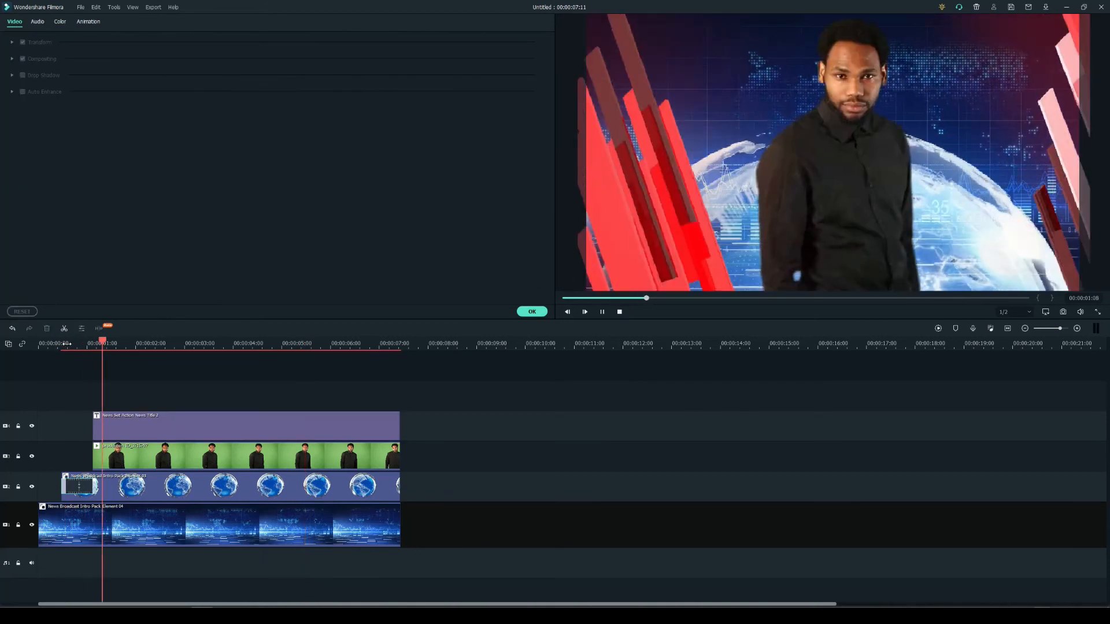
Step: Add Vertical Shutter transitions at the start of the title and presenter clips and play the intro
left_click(99, 23)
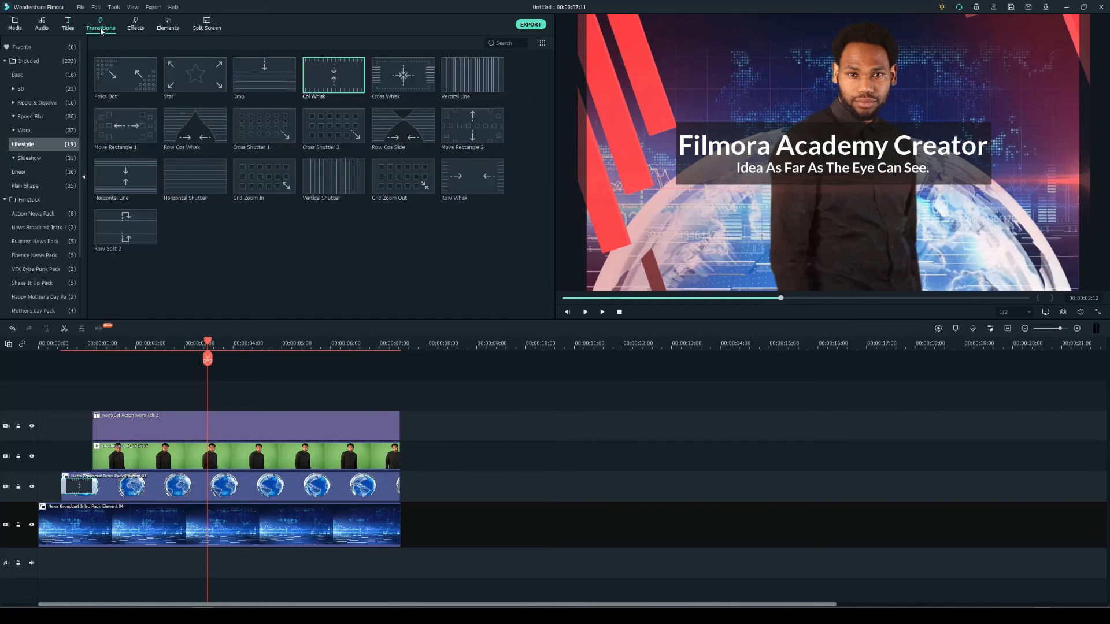
mouse_move(223, 120)
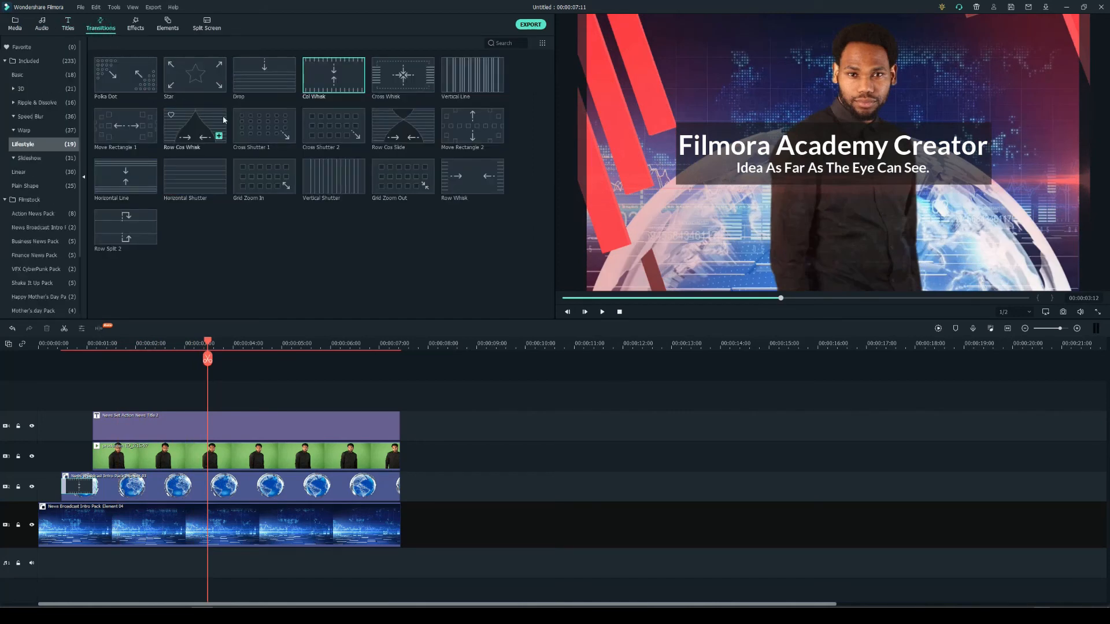
mouse_move(141, 175)
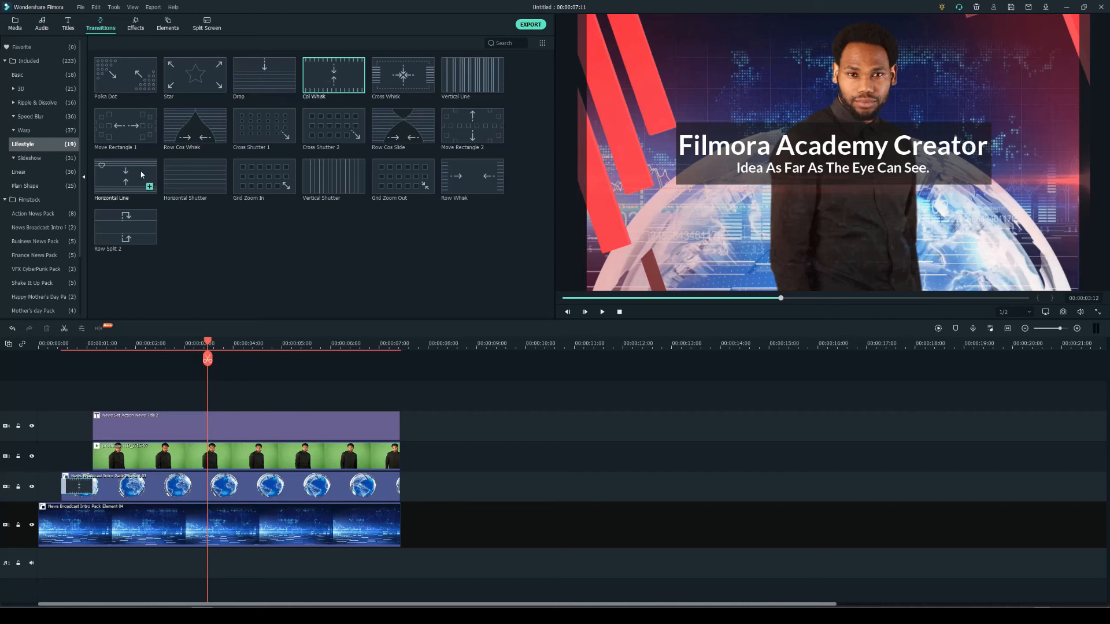
left_click(472, 175)
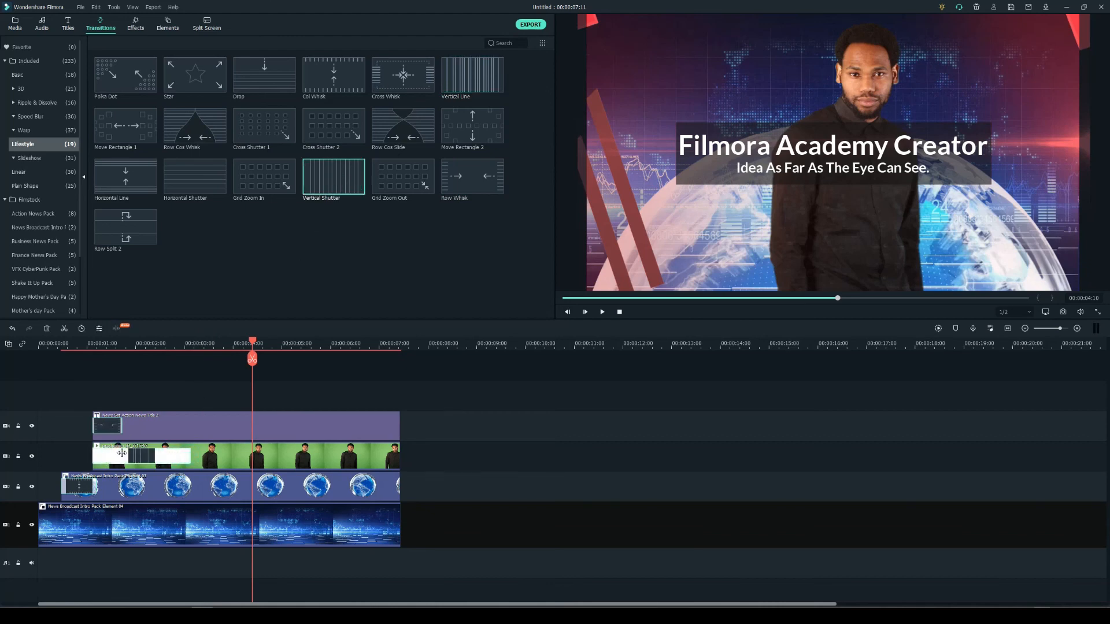
left_click(400, 343)
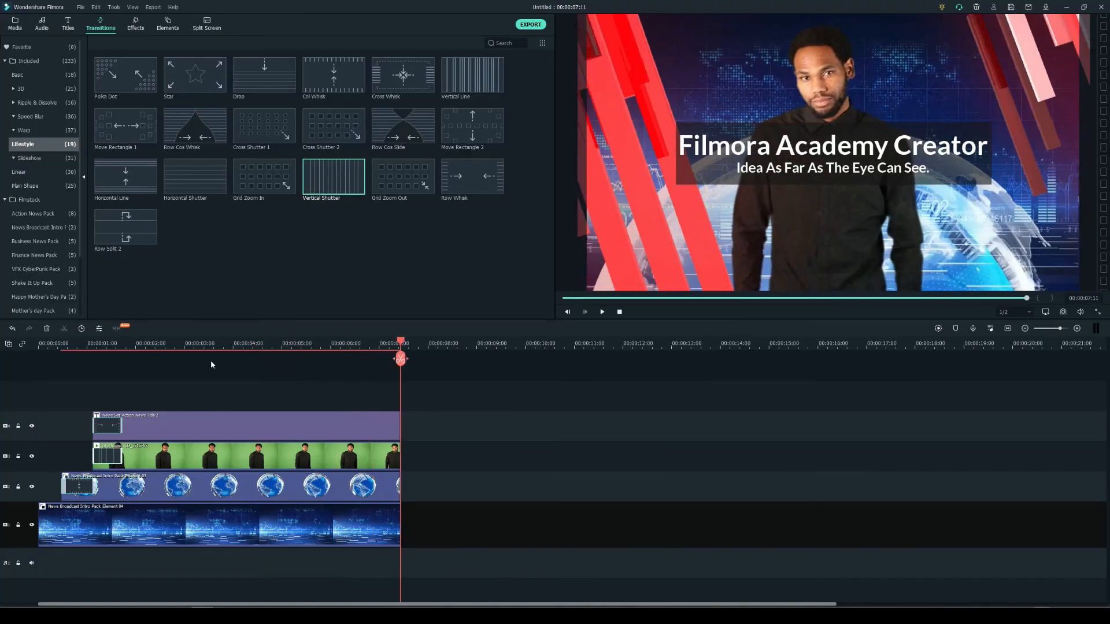